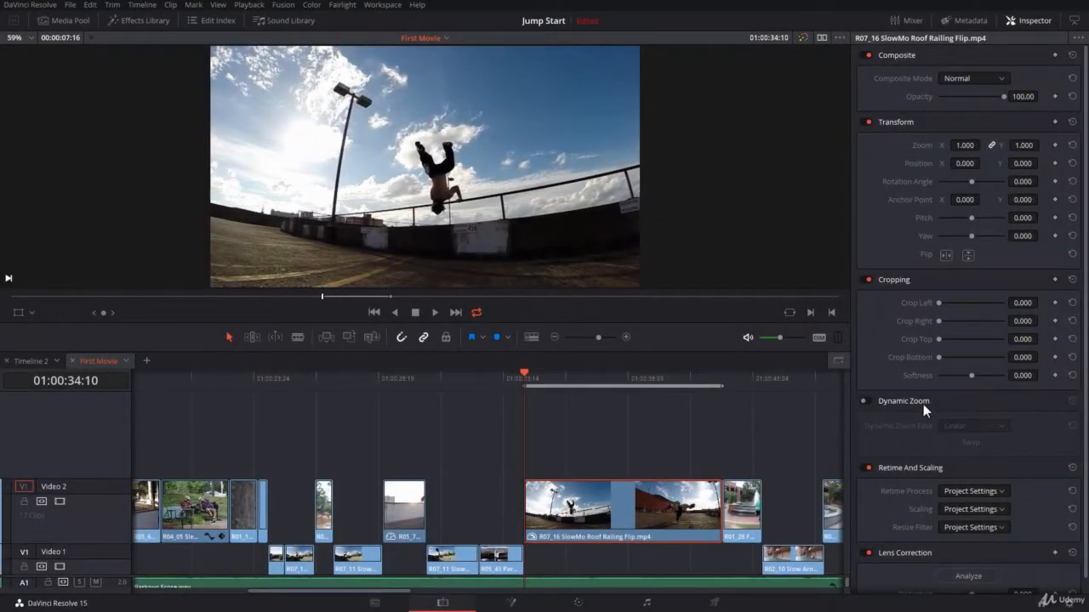
pyautogui.moveTo(1004, 411)
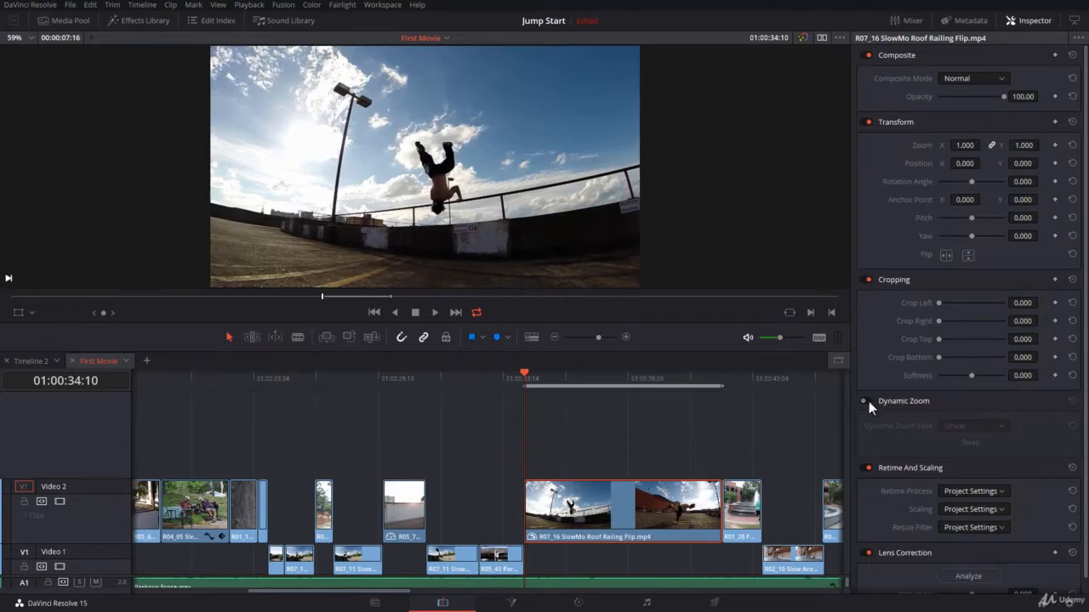
# Enable Dynamic Zoom on the roof-railing flip clip and play a first preview.
pyautogui.click(863, 401)
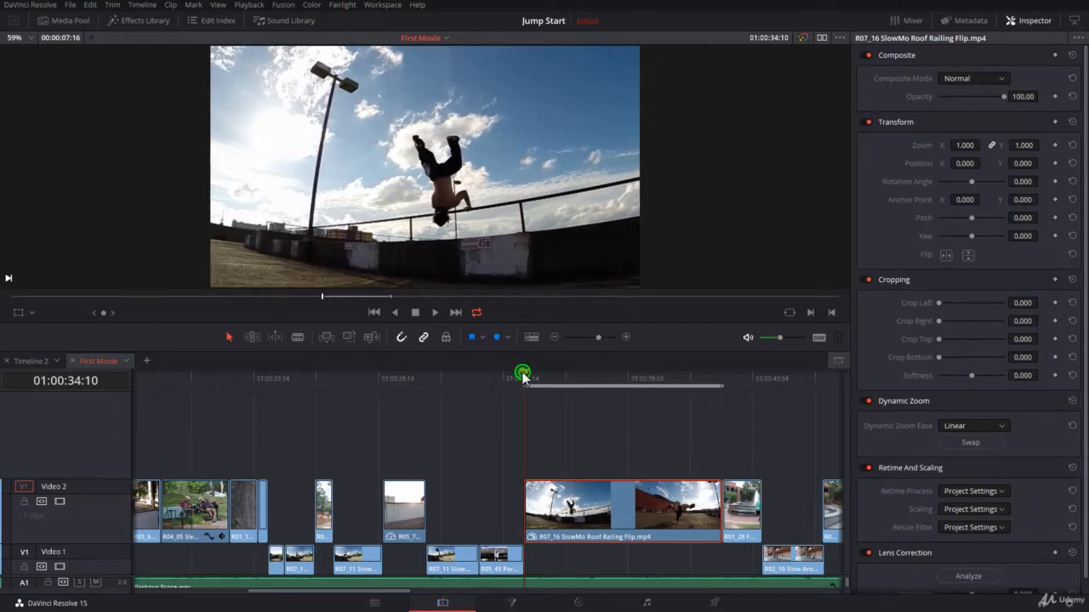
pyautogui.click(587, 375)
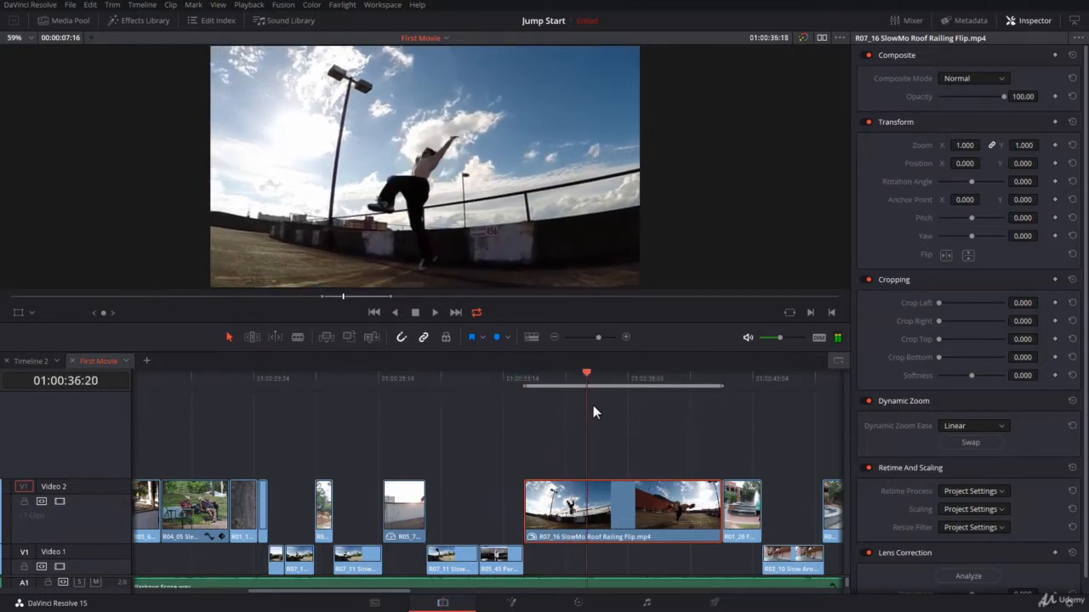
pyautogui.click(695, 373)
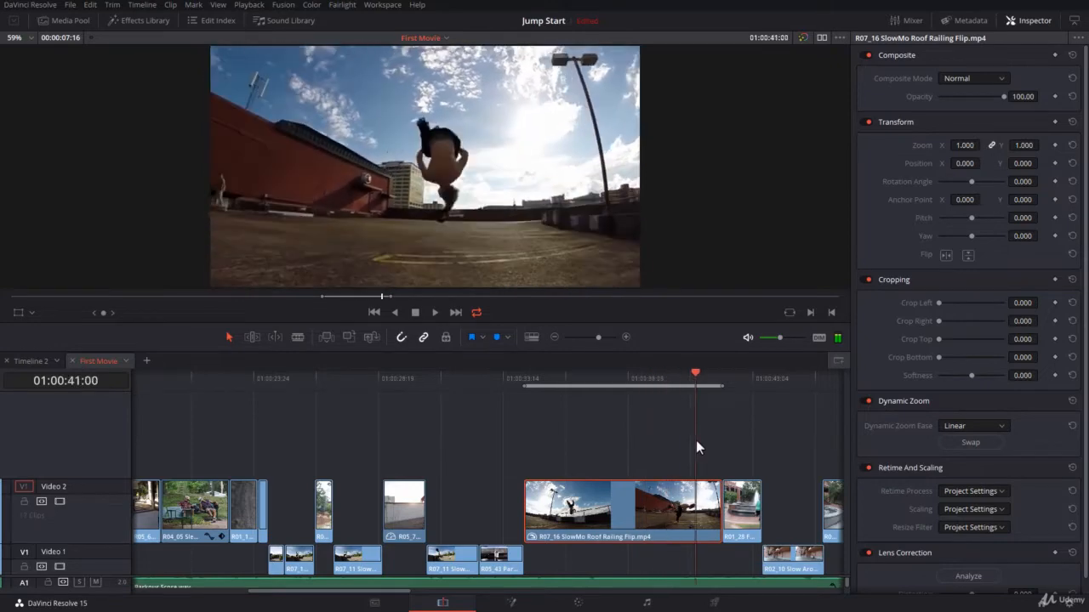
# Replay the zoomed flip clip from its start, then scrub back to the beginning.
pyautogui.click(525, 378)
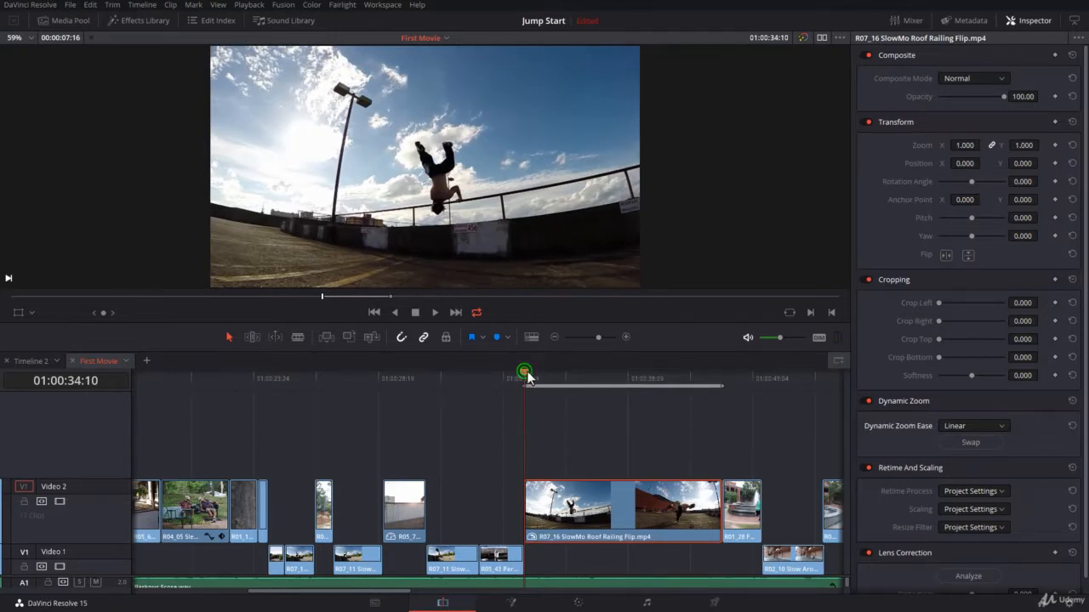
pyautogui.click(612, 378)
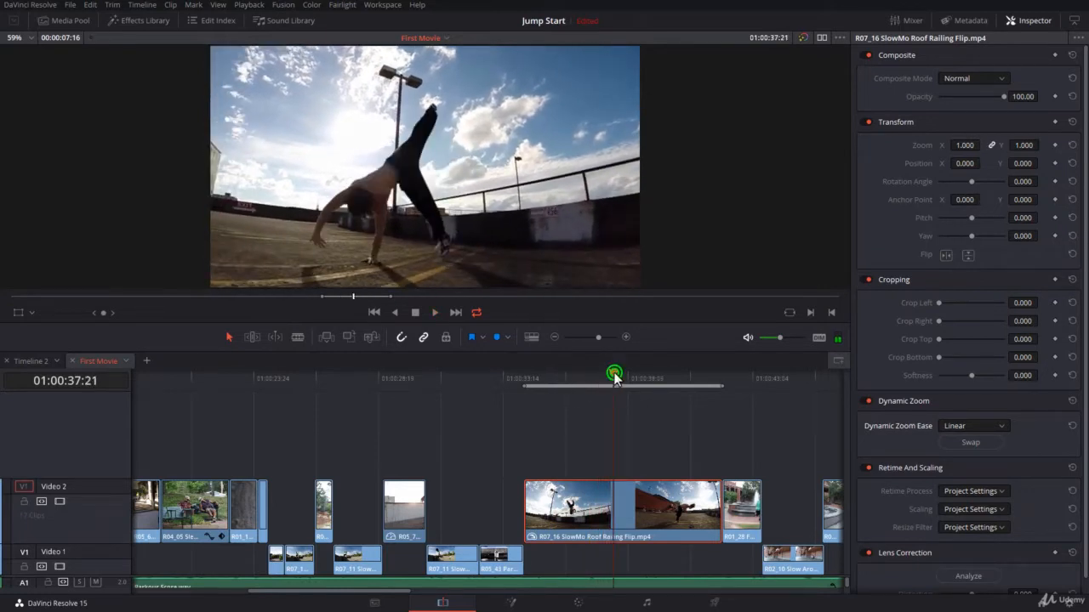
pyautogui.moveTo(614, 374); pyautogui.dragTo(525, 374)
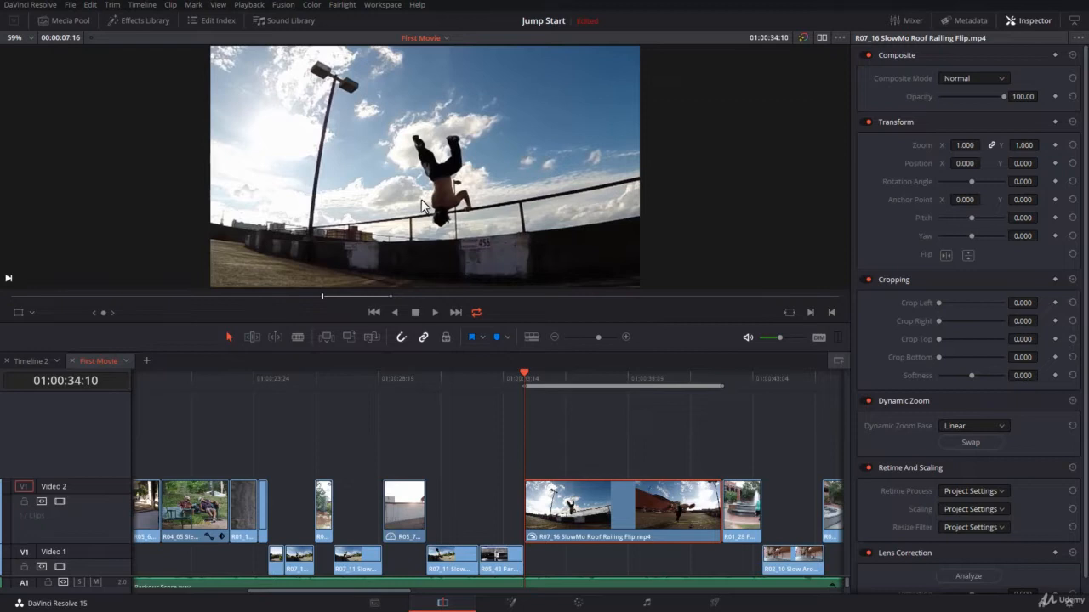
pyautogui.moveTo(34, 319)
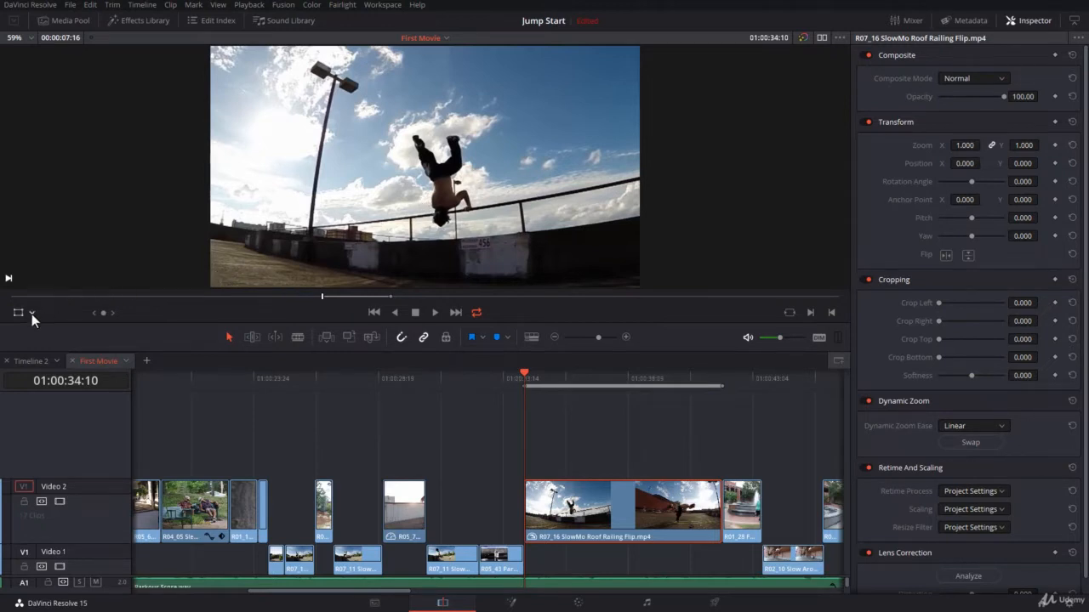
# Switch the viewer overlay to Dynamic Zoom to show the start and end boxes.
pyautogui.click(32, 313)
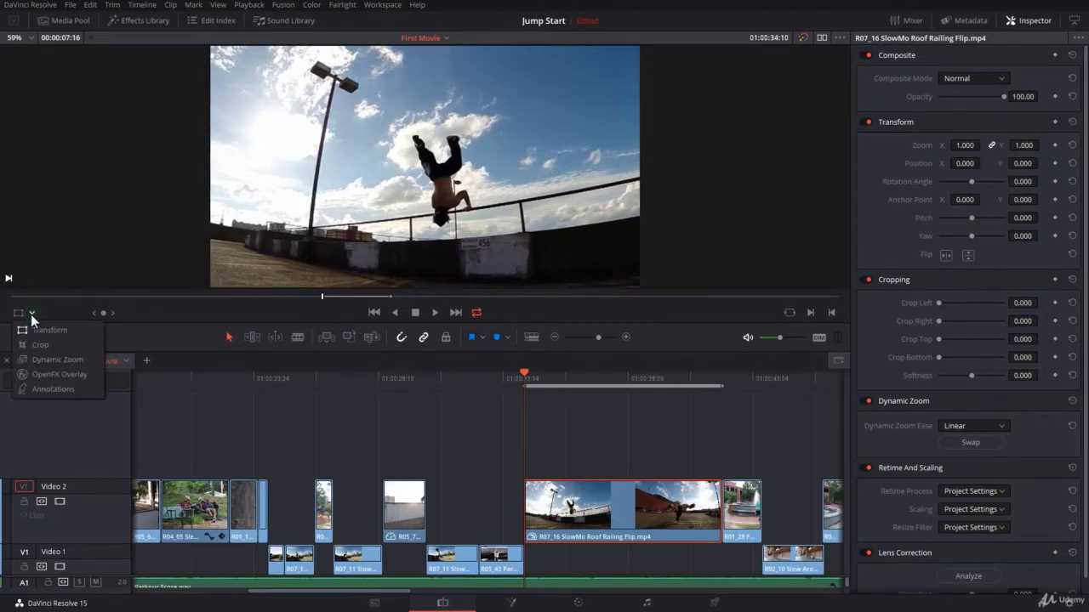
pyautogui.click(32, 313)
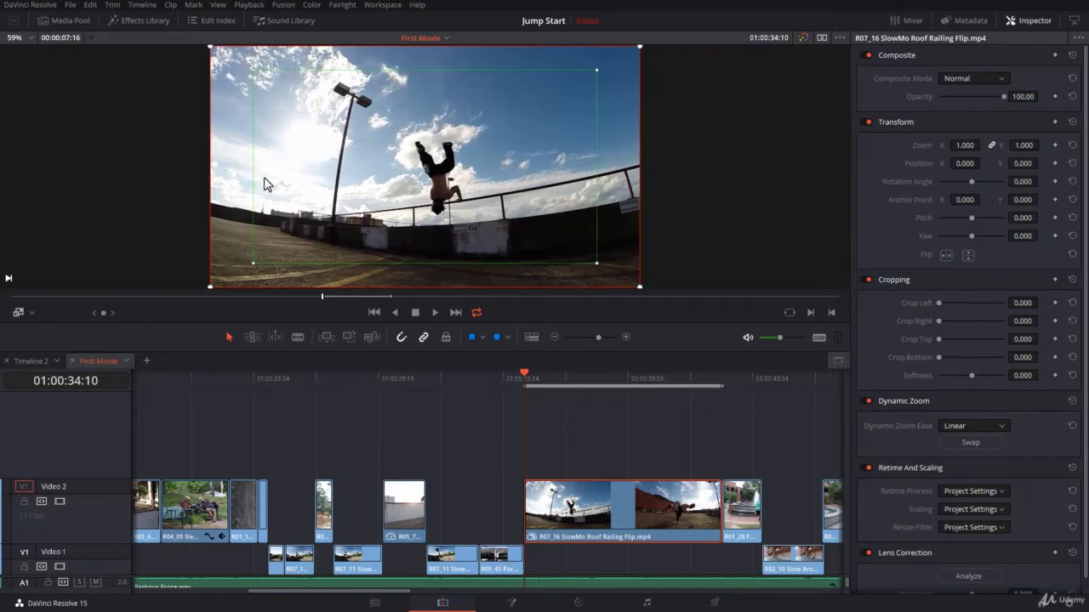
pyautogui.moveTo(583, 275)
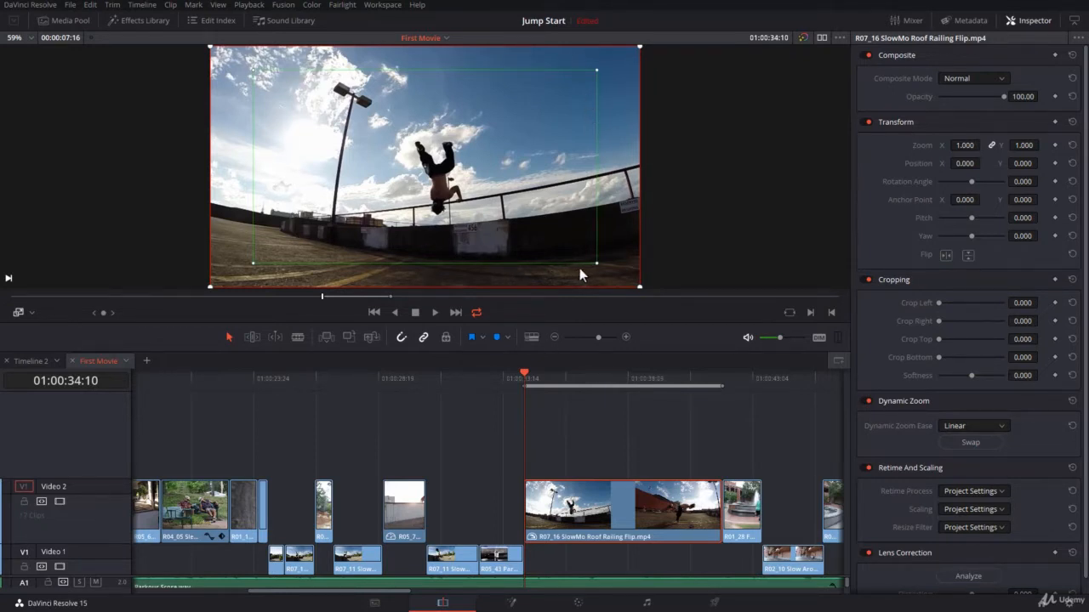
pyautogui.moveTo(559, 247)
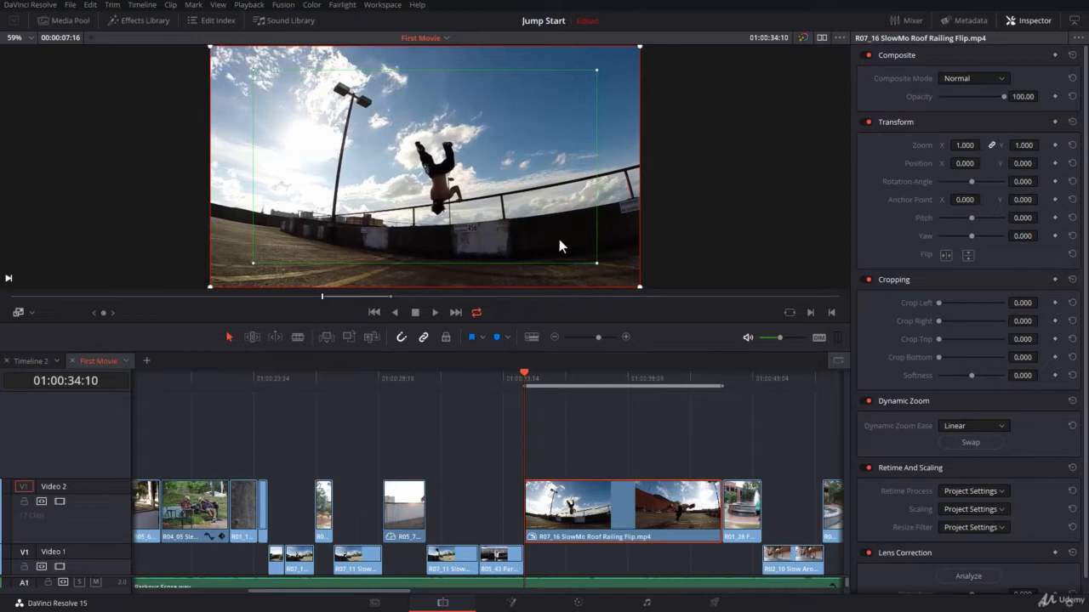
pyautogui.moveTo(642, 217)
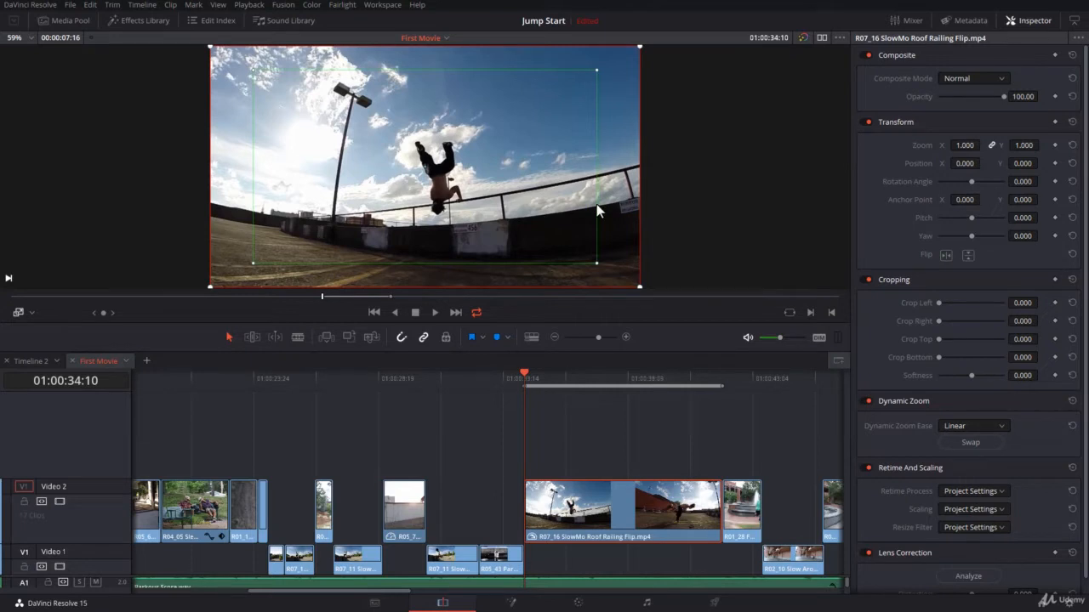
pyautogui.moveTo(585, 264)
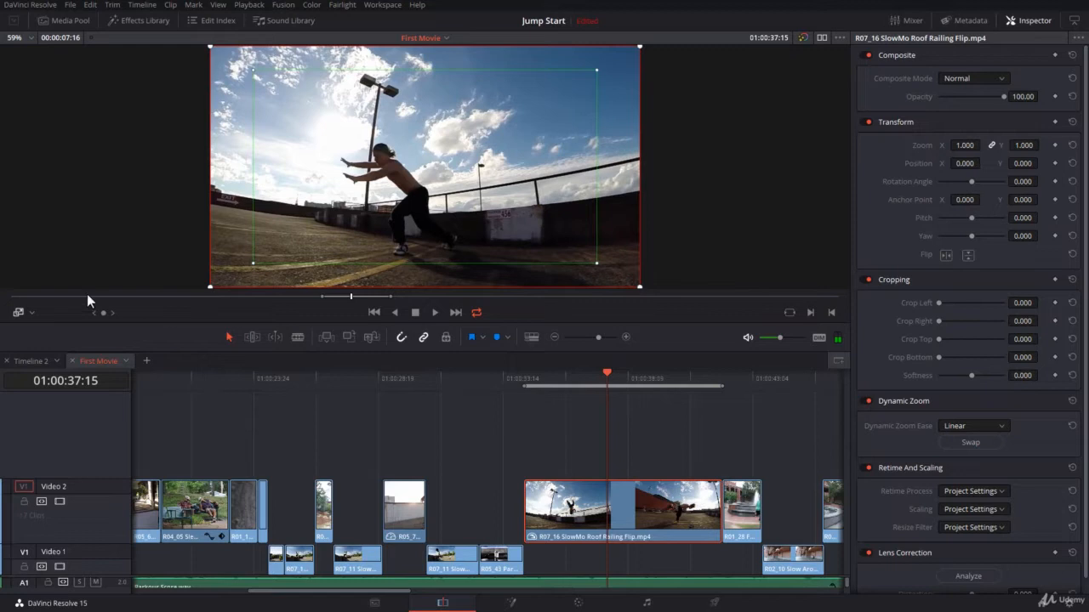
pyautogui.moveTo(280, 178)
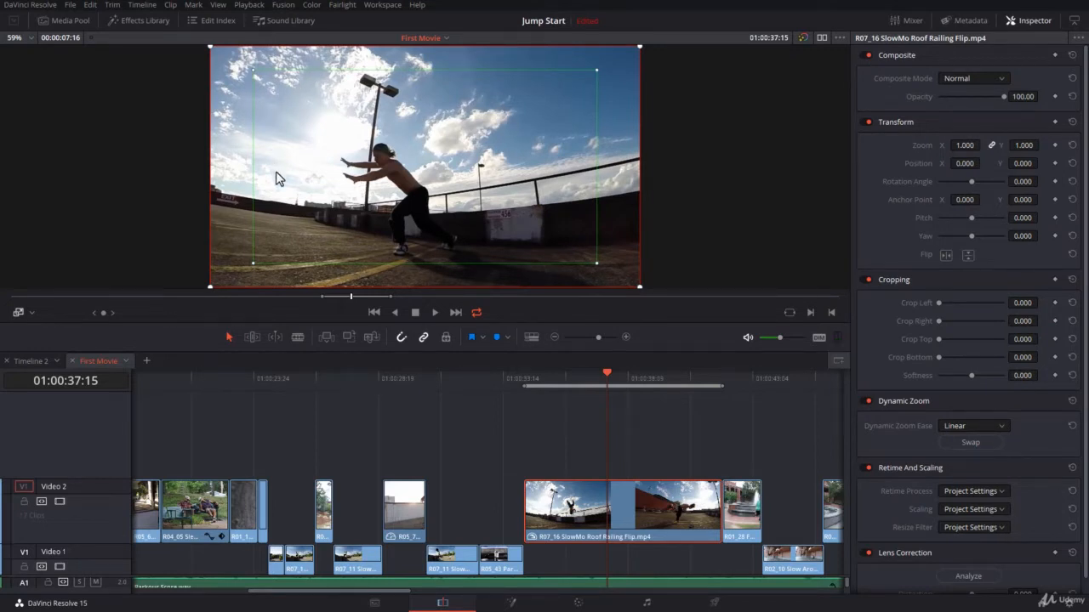
pyautogui.moveTo(468, 197)
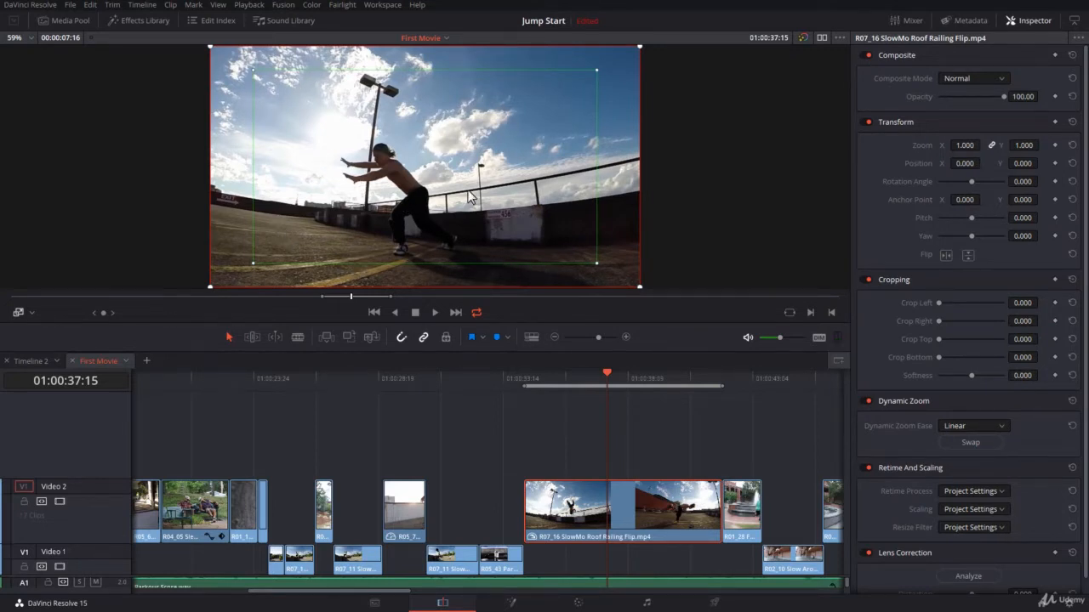
pyautogui.moveTo(411, 220)
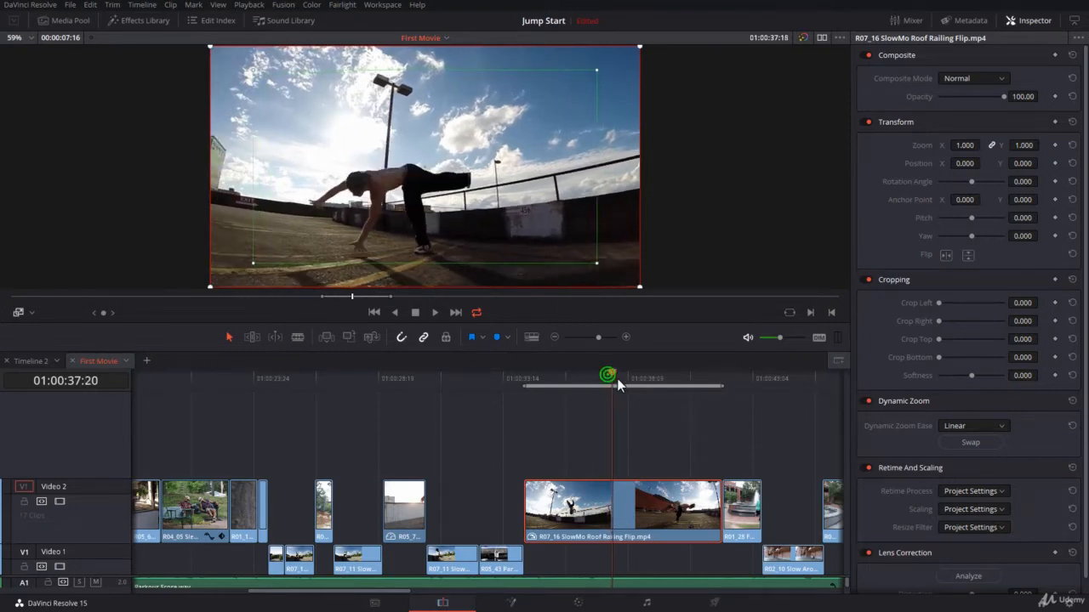
# Move the playhead to the flip clip's start and shrink the starting zoom box.
pyautogui.moveTo(609, 392); pyautogui.dragTo(650, 392)
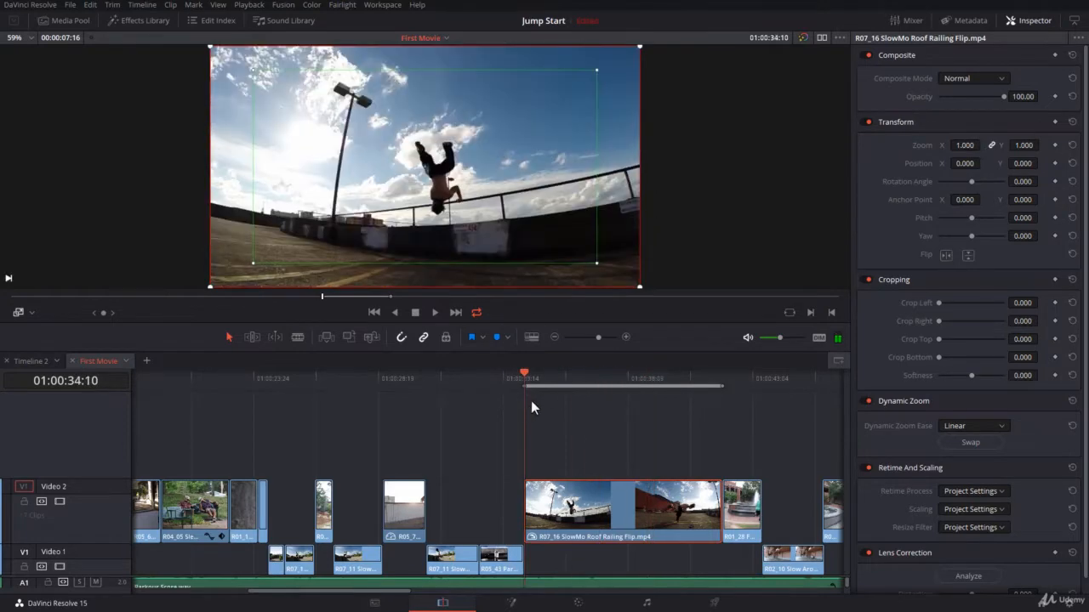
pyautogui.click(657, 375)
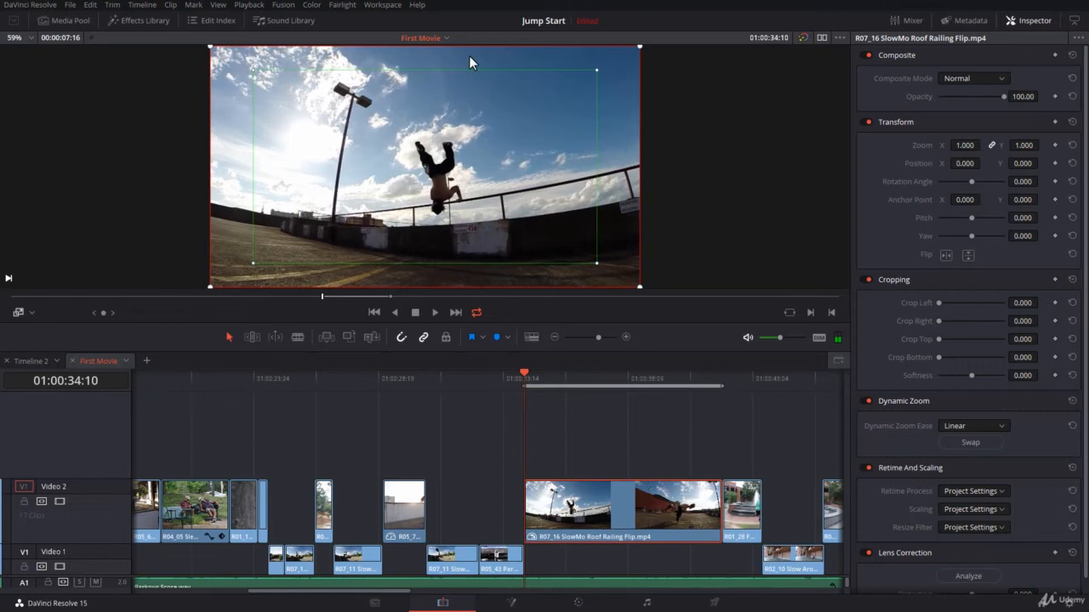
pyautogui.moveTo(595, 81)
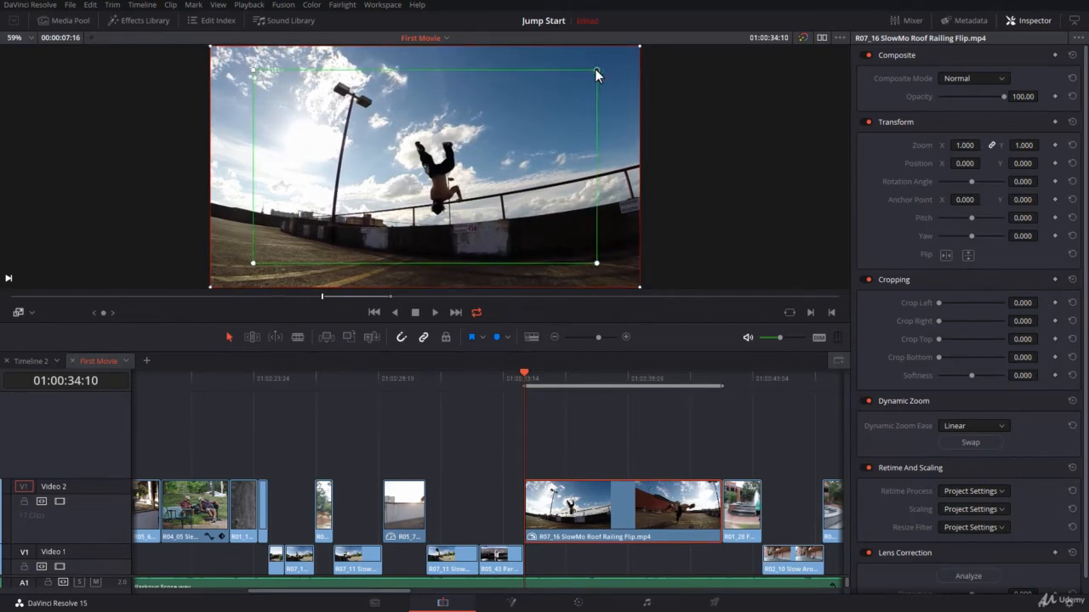
pyautogui.moveTo(596, 71); pyautogui.dragTo(549, 95)
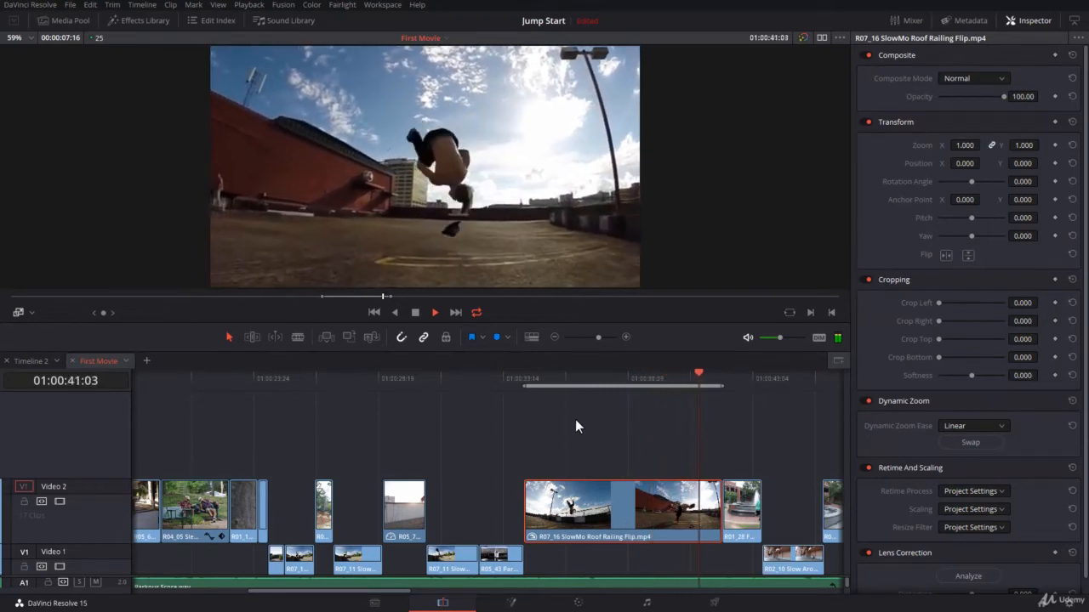
pyautogui.click(553, 372)
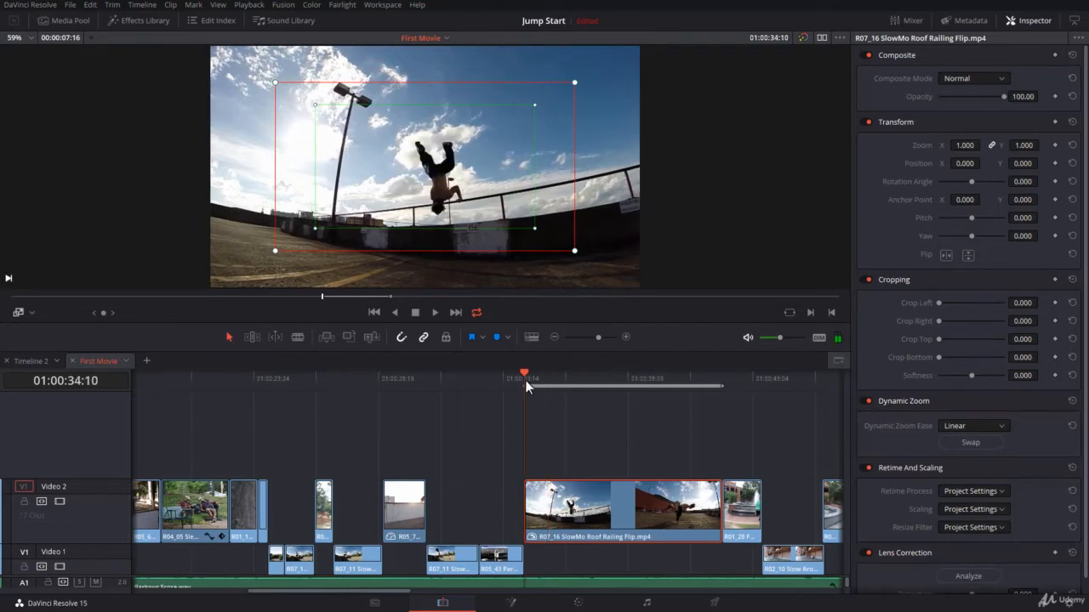
pyautogui.click(568, 377)
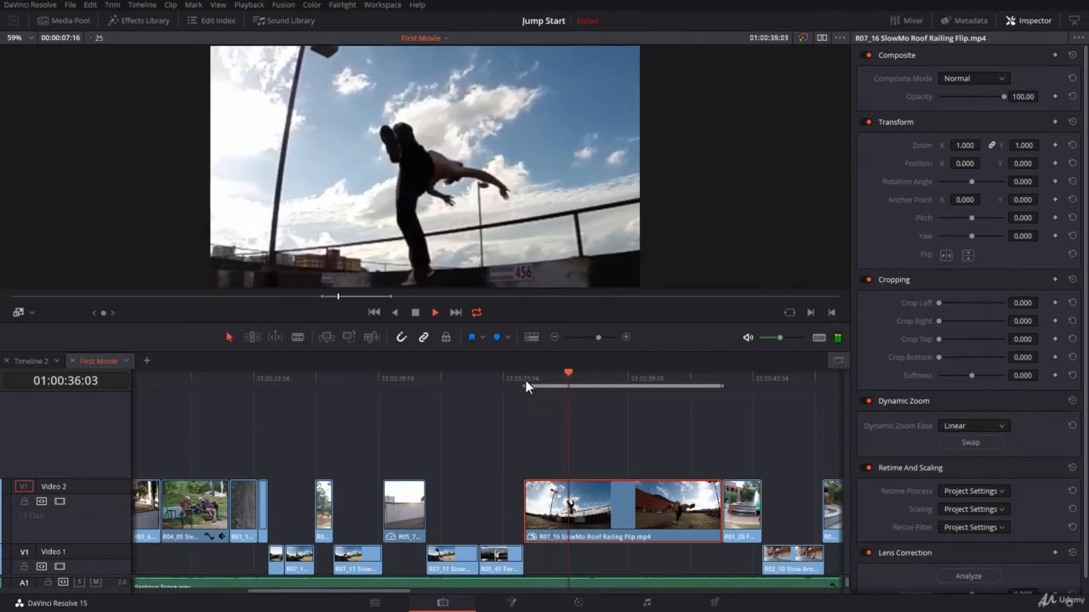
pyautogui.click(620, 374)
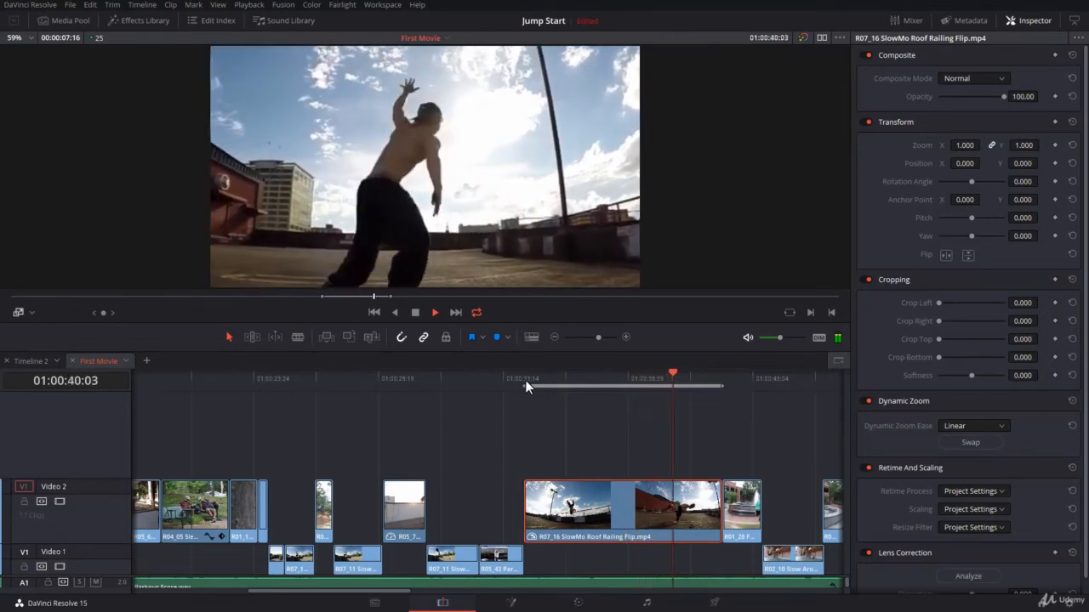
pyautogui.click(526, 377)
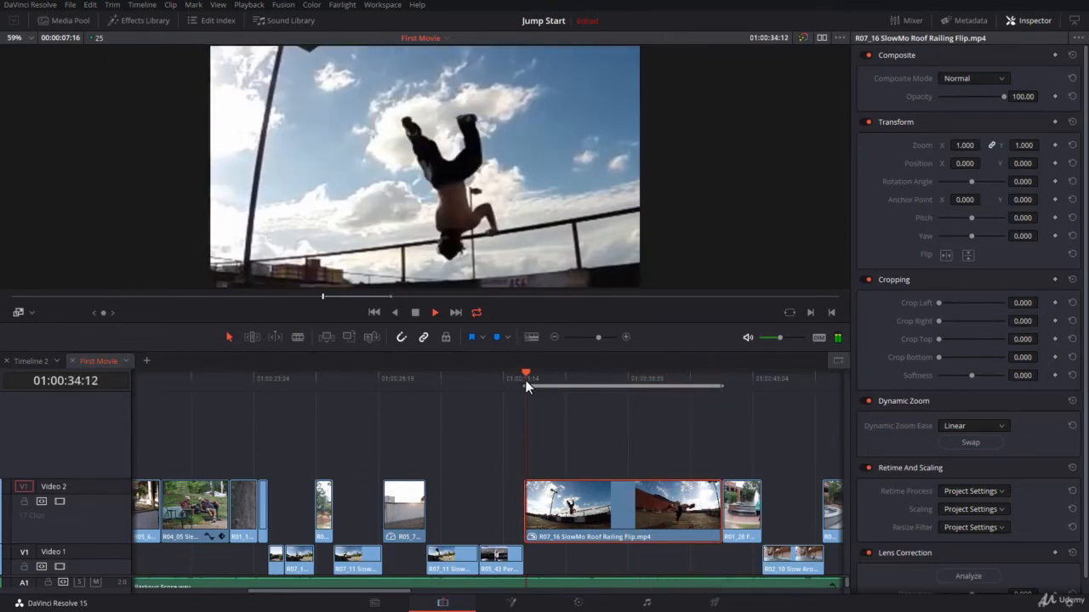
pyautogui.click(970, 443)
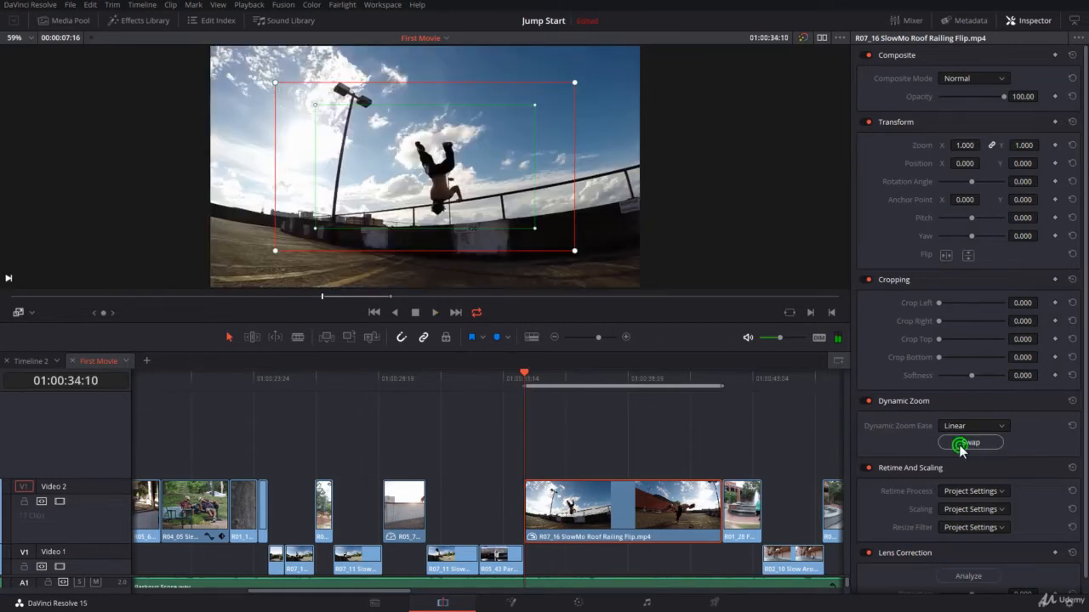
# Apply Swap under Dynamic Zoom to exchange the start and end framing boxes.
pyautogui.click(970, 442)
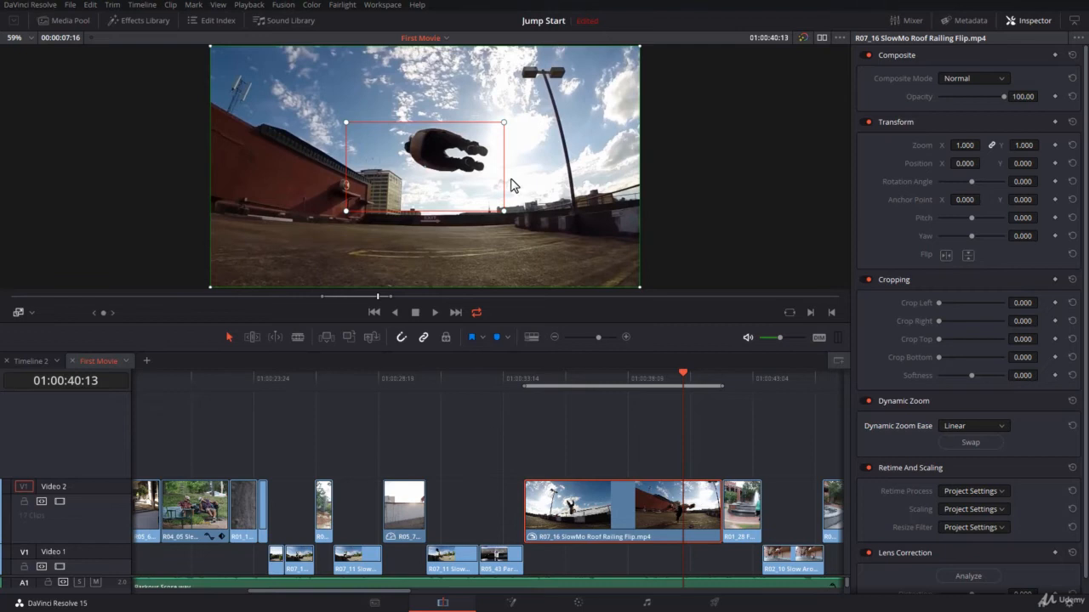
pyautogui.moveTo(927, 403)
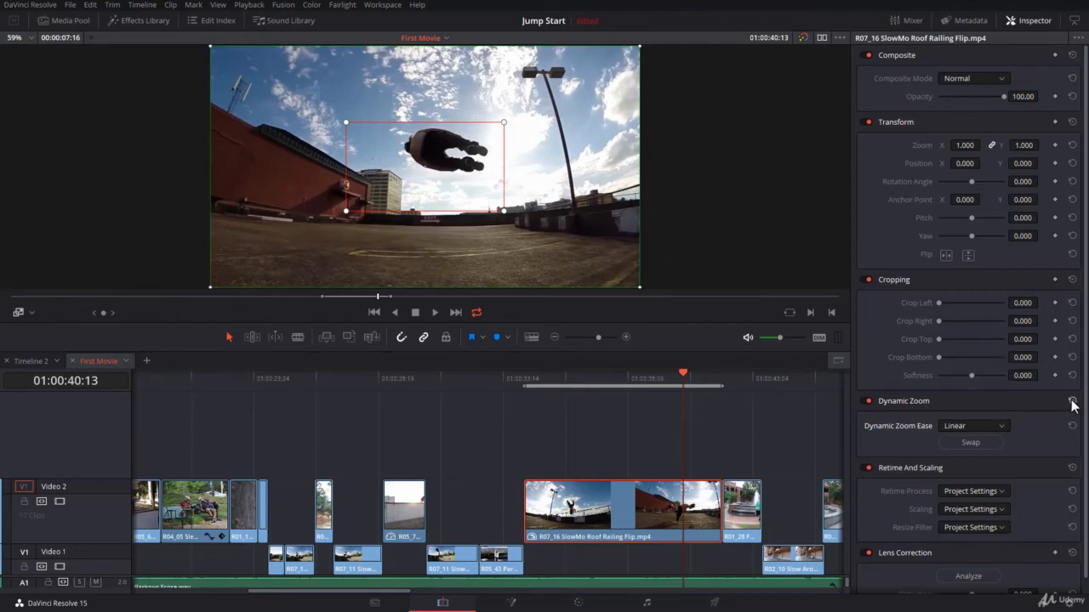
pyautogui.click(1072, 401)
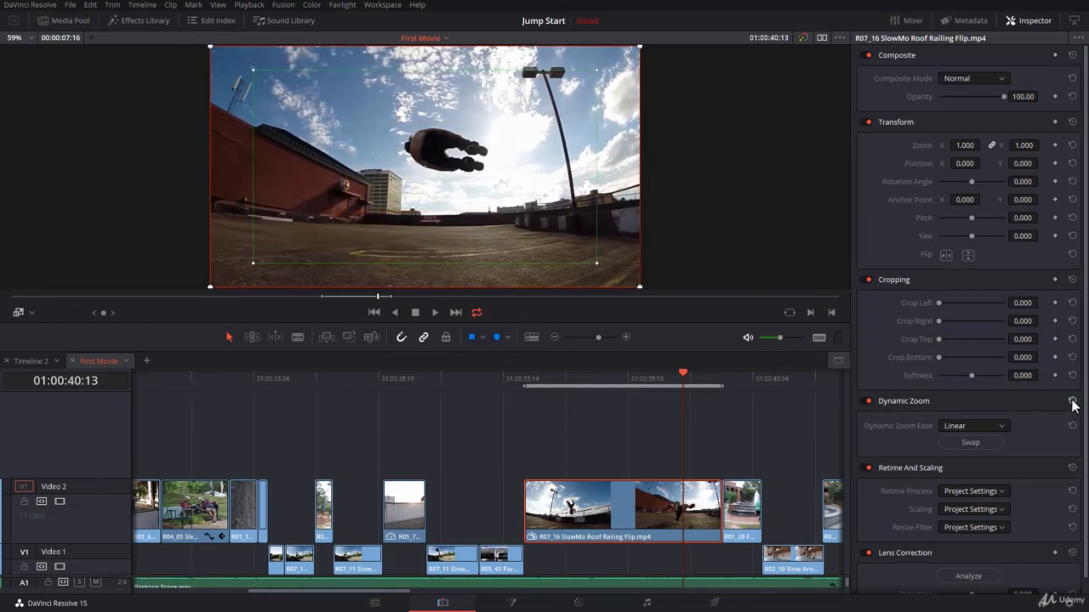
pyautogui.moveTo(381, 104)
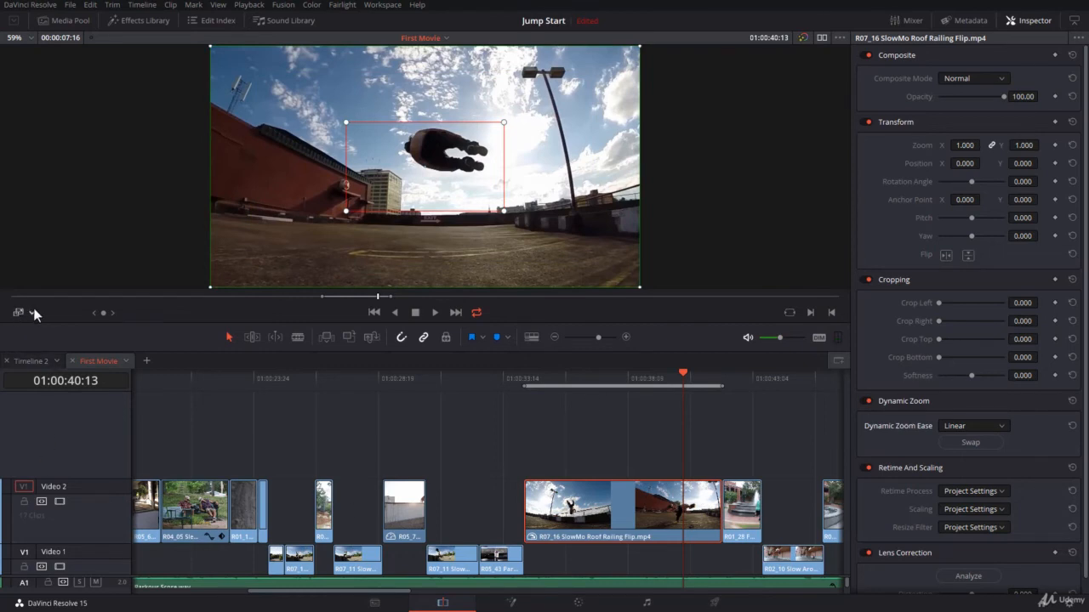
pyautogui.moveTo(35, 313)
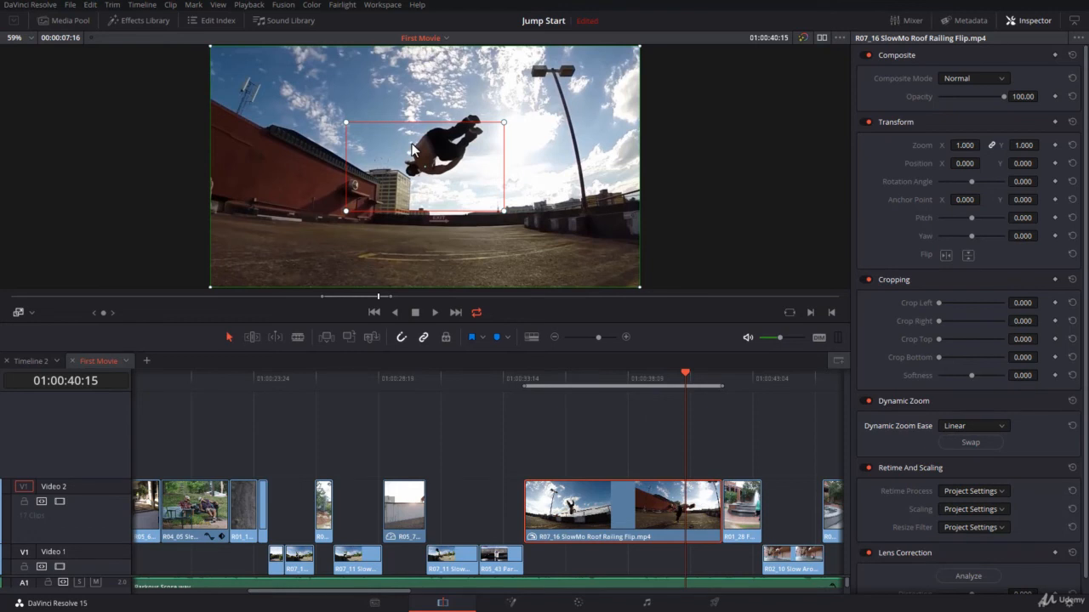
pyautogui.moveTo(642, 45)
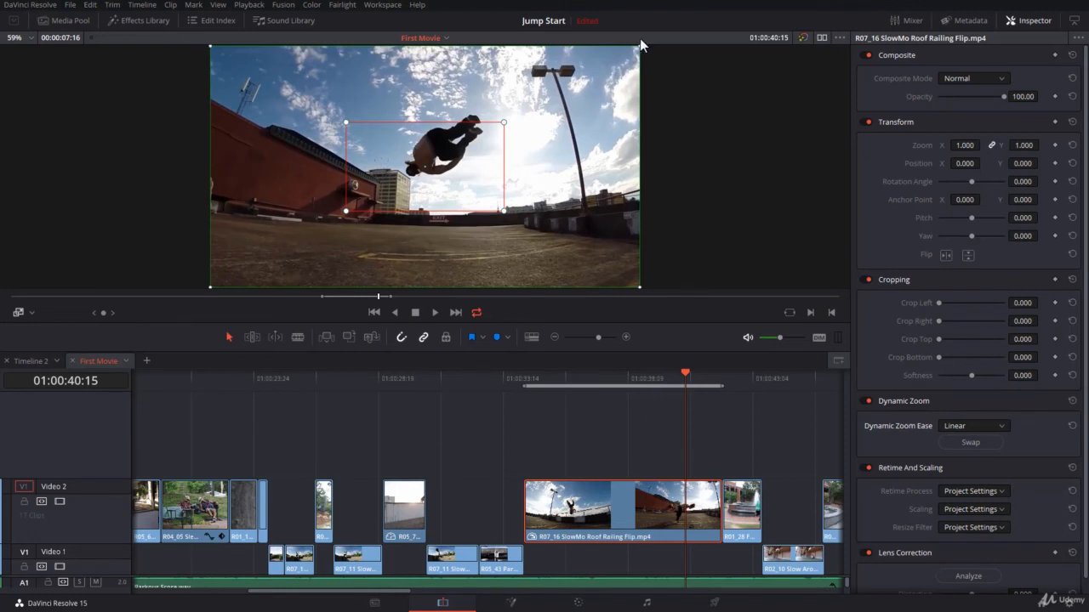